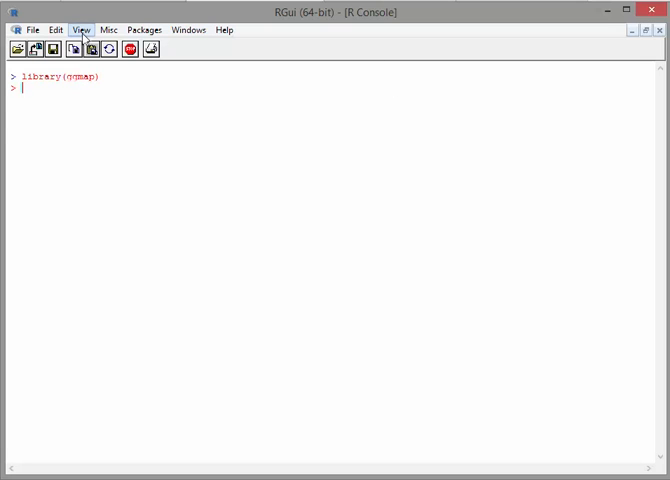
Raise the RGui console font size from 10 to 14 in GUI preferences
{"action": "left_click", "coordinate": [81, 30]}
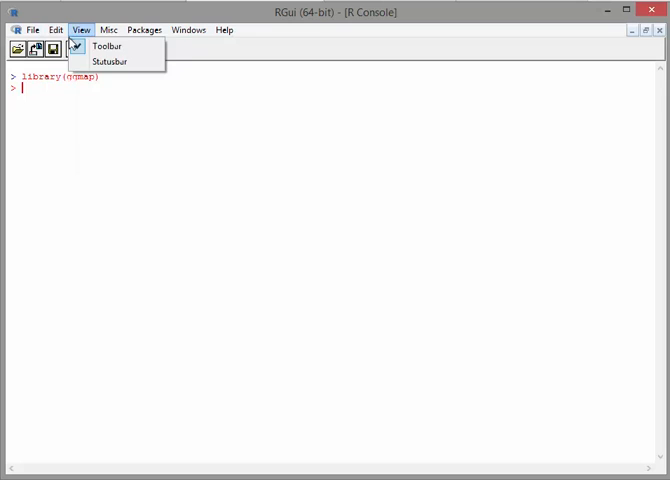
{"action": "left_click", "coordinate": [54, 29]}
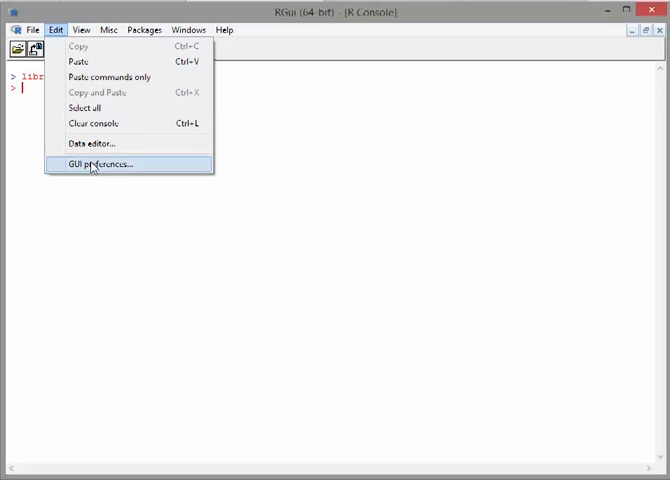
{"action": "left_click", "coordinate": [97, 164]}
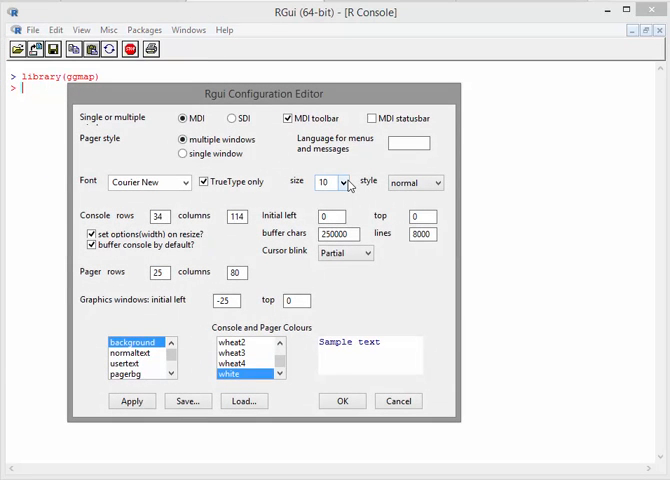
{"action": "left_click", "coordinate": [343, 182]}
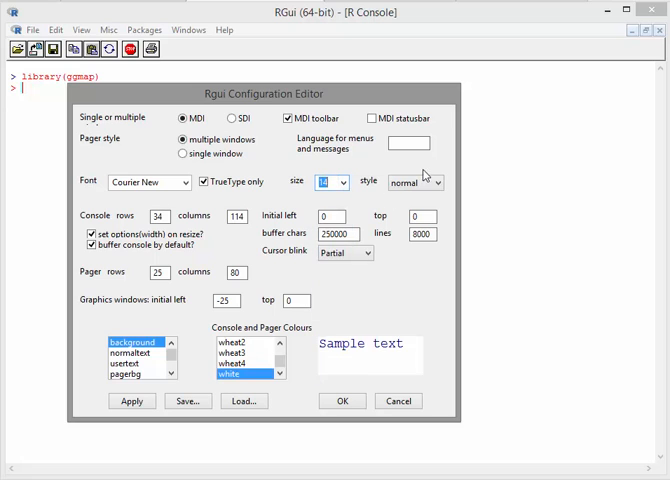
{"action": "left_click", "coordinate": [432, 182]}
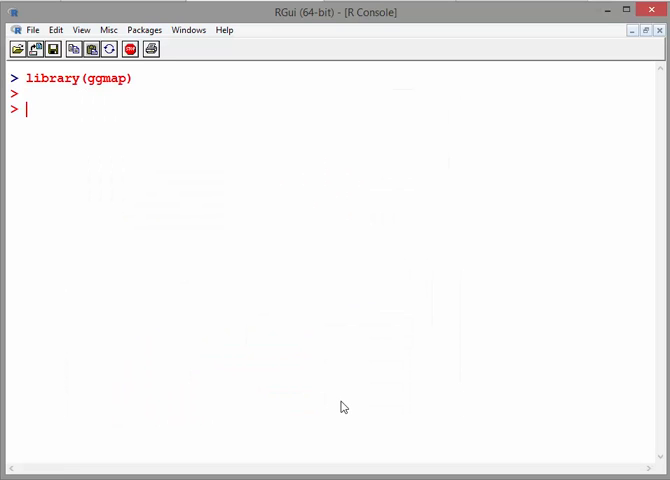
Run geocode("Trinity College Dublin"), returning longitude -6.254572 and latitude 53.34379
{"action": "type", "text": "ge"}
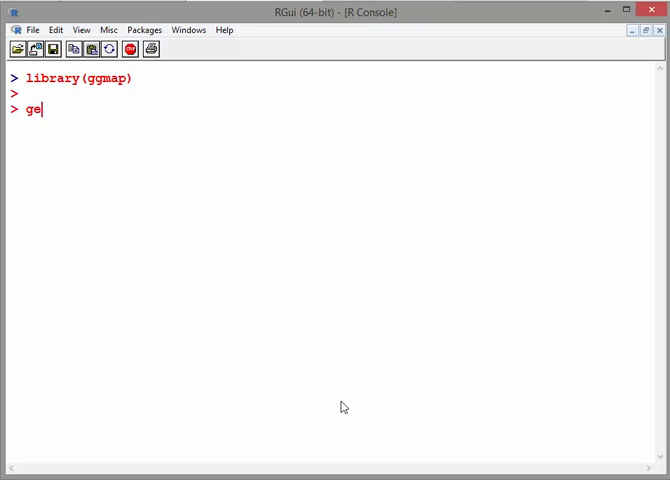
{"action": "type", "text": "oc"}
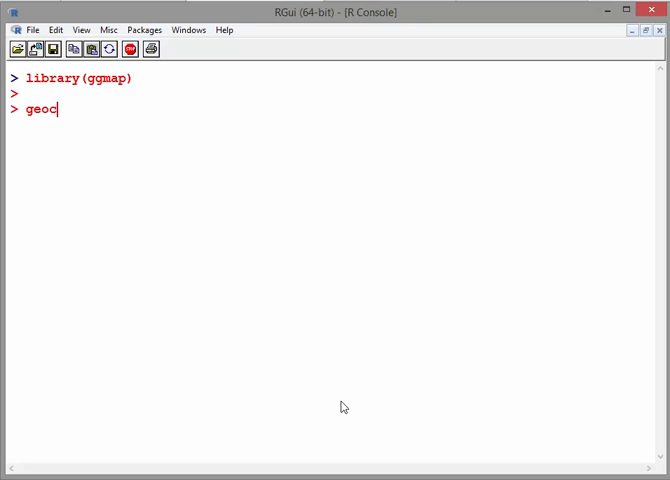
{"action": "type", "text": "ode("}
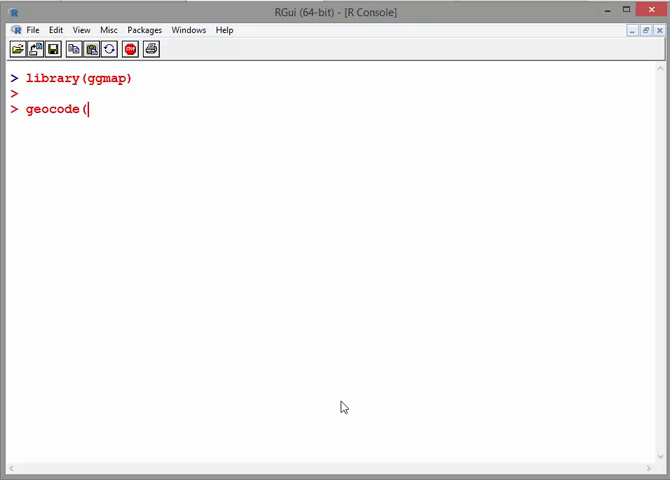
{"action": "type", "text": "\""}
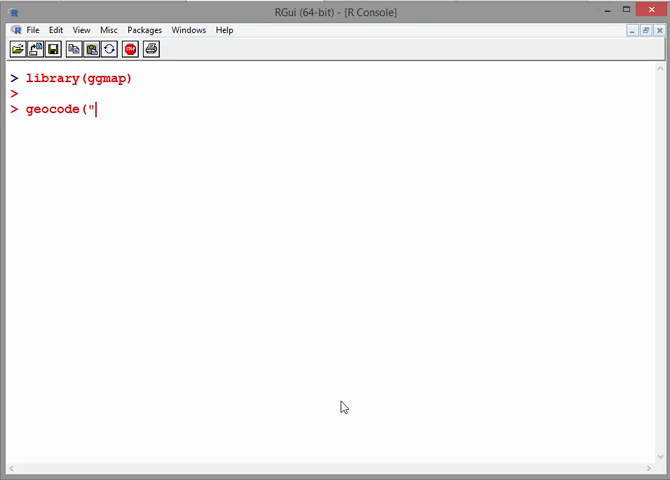
{"action": "type", "text": "Tr"}
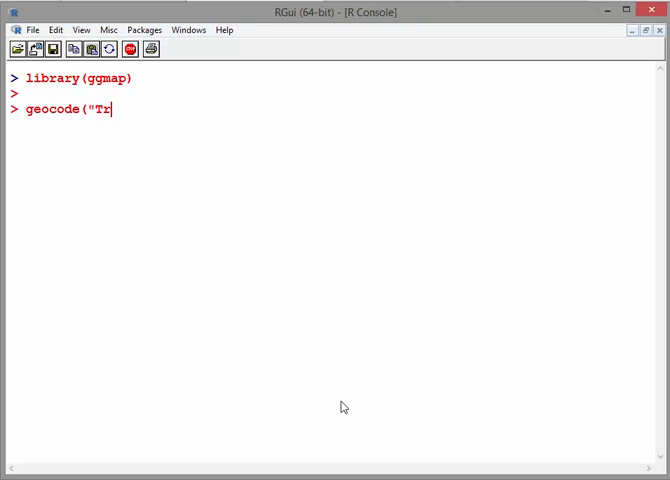
{"action": "type", "text": "inity C"}
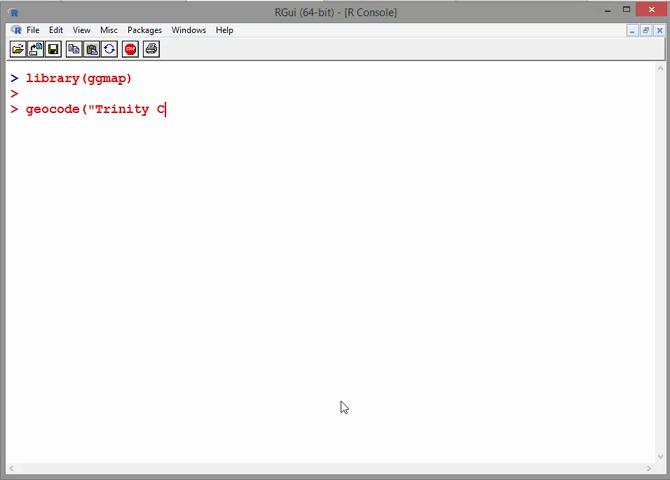
{"action": "type", "text": "ollege Dub"}
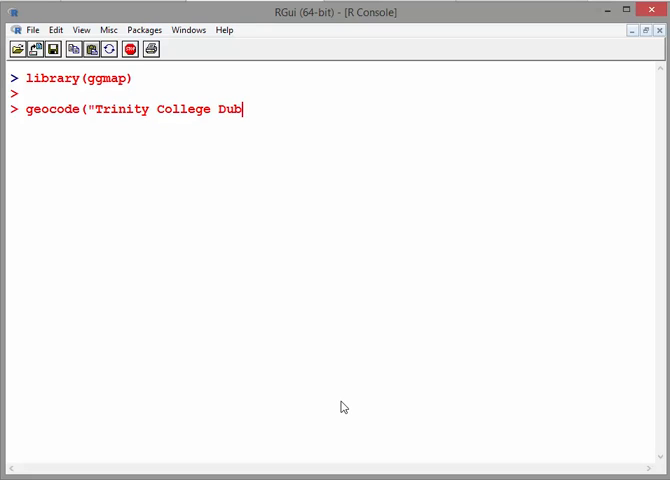
{"action": "type", "text": "lin\")"}
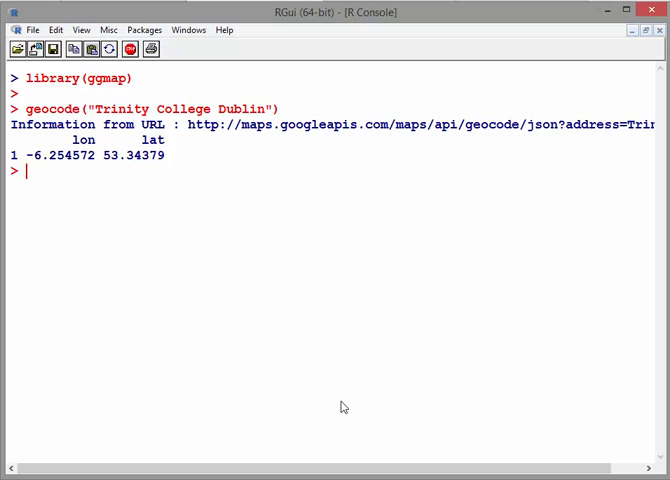
Geocode the White House (-77.03653, 38.89768) and the Taj Mahal (78.04216, 27.17502)
{"action": "type", "text": "geocode(\"Trinity College Dublin\")"}
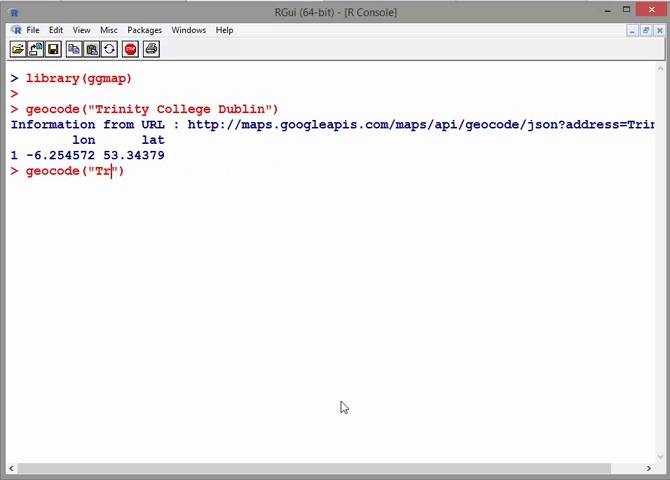
{"action": "type", "text": "White"}
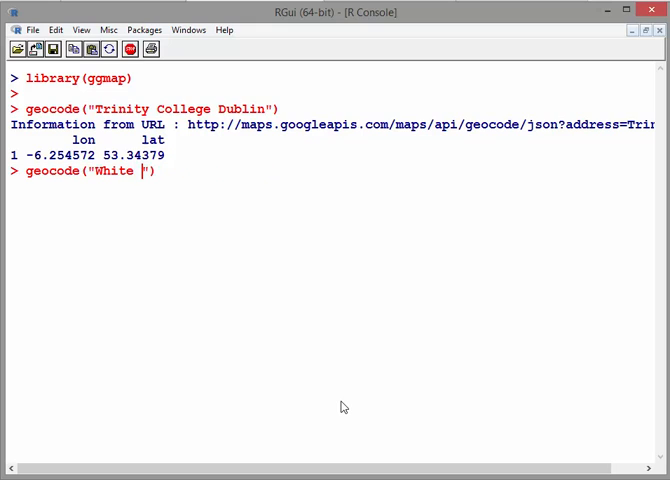
{"action": "type", "text": "House"}
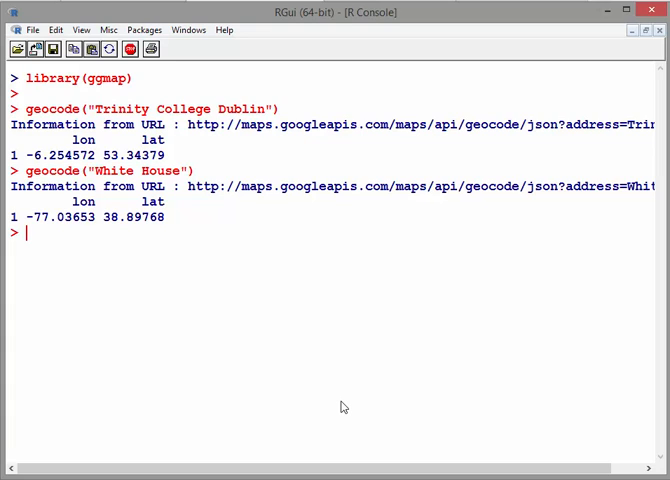
{"action": "type", "text": "geocode(\"Whit\")"}
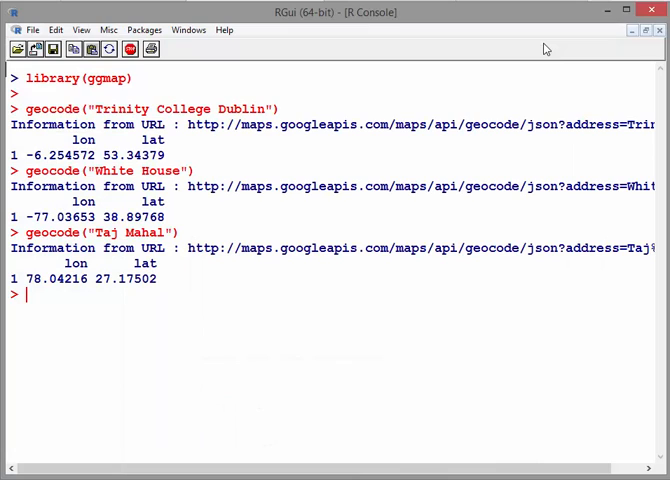
Geocode "Taj Mahal, Las Vegas" (-115.2495, 36.26717), add a #WGS84 comment, and clear the console
{"action": "type", "text": "geocode(\"Taj Mahal\")"}
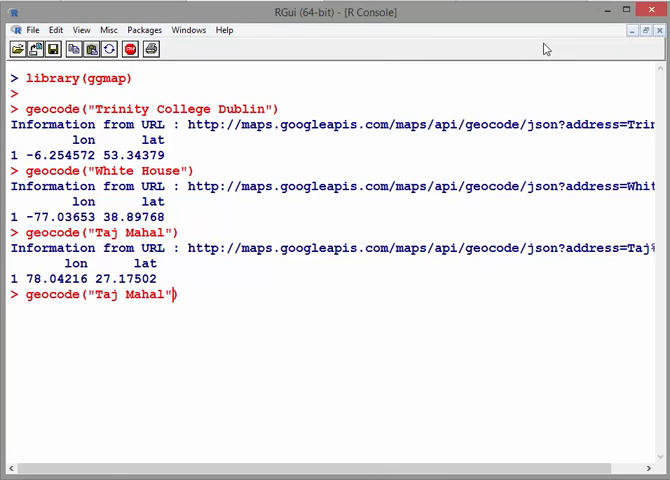
{"action": "type", "text": ","}
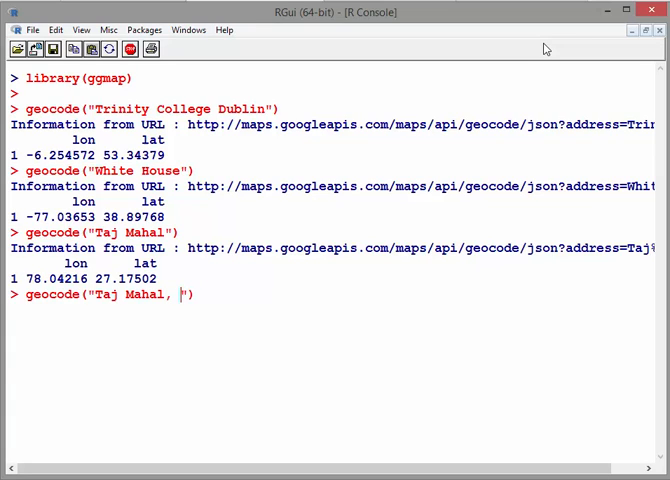
{"action": "type", "text": "Las Vegas"}
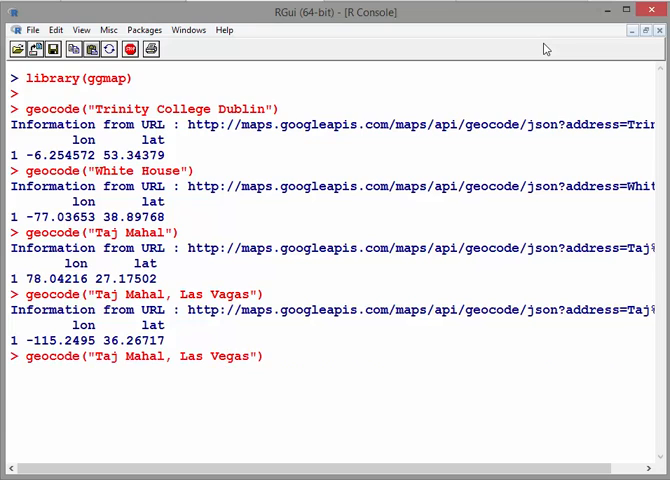
{"action": "key", "text": "Return"}
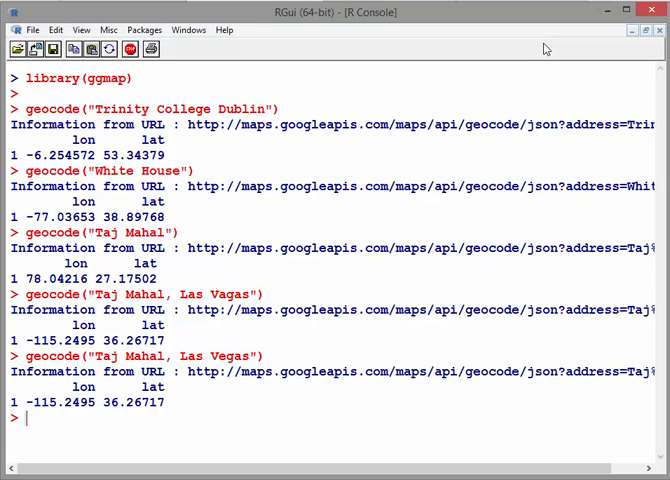
{"action": "type", "text": "#WGS84"}
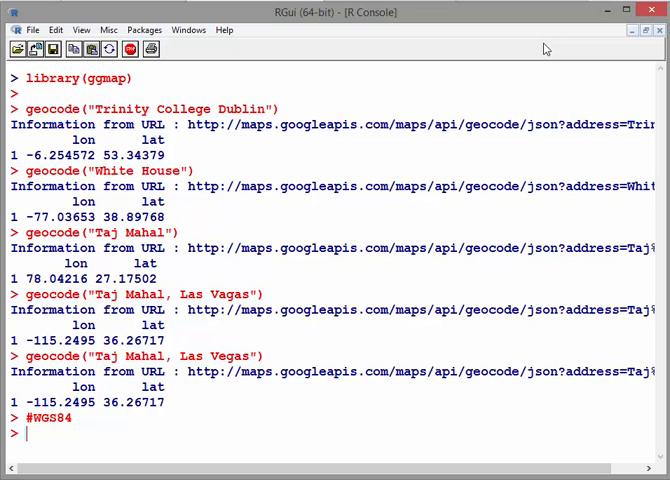
{"action": "key", "text": "Ctrl+L"}
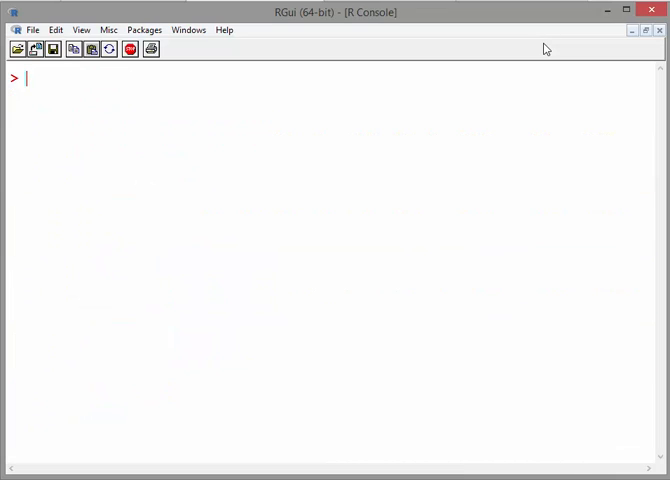
Run geocode(c("Las Vegas","Bismarck")) for two coordinate rows, then highlight Las Vegas
{"action": "type", "text": "geocode(\"Taj Mahal, Las Vegas\")"}
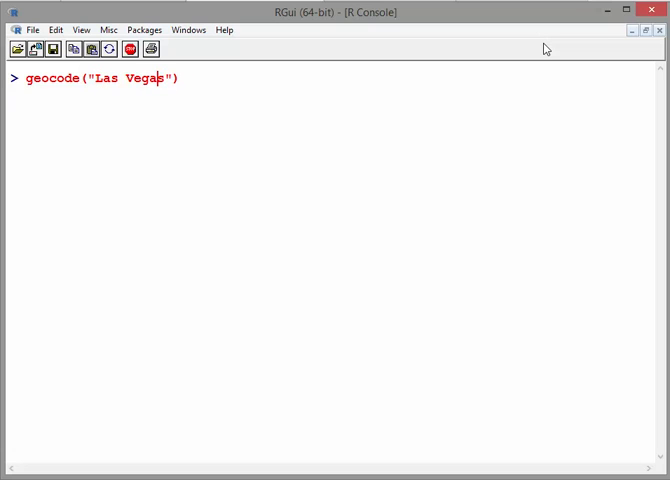
{"action": "type", "text": "c("}
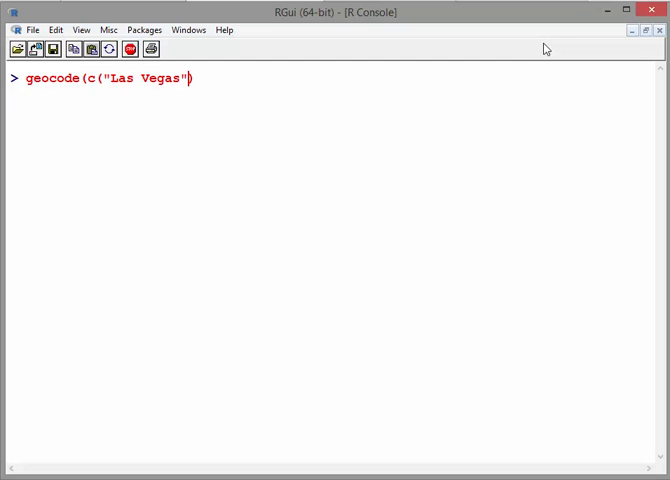
{"action": "type", "text": ","}
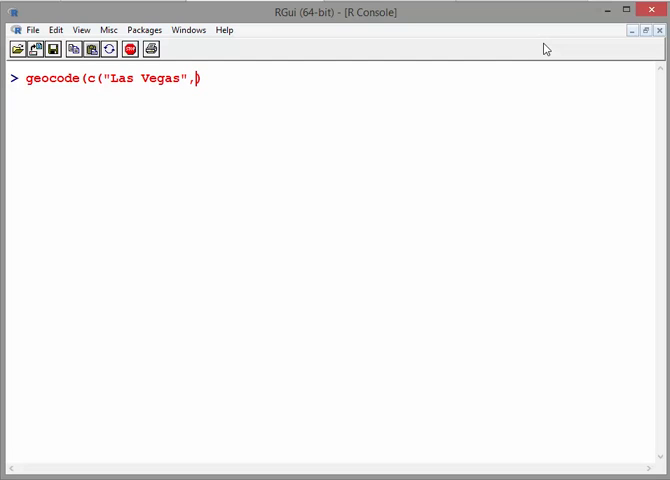
{"action": "type", "text": "\""}
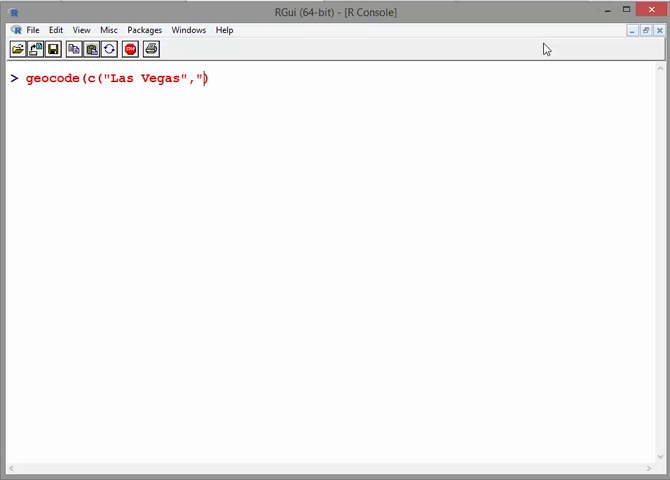
{"action": "type", "text": "\"Bismarck\""}
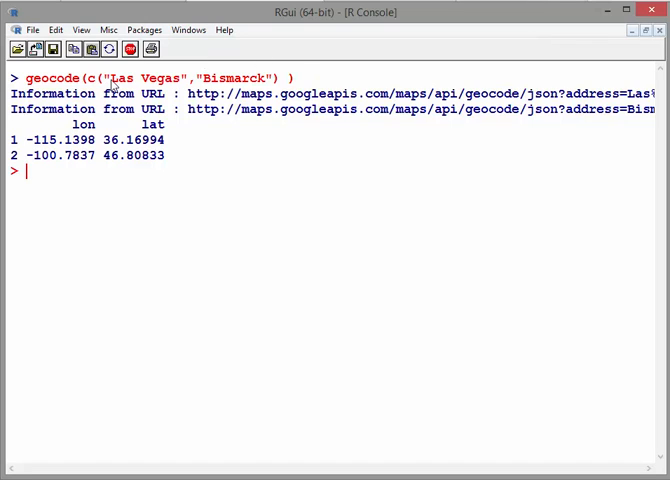
{"action": "double_click", "coordinate": [148, 77]}
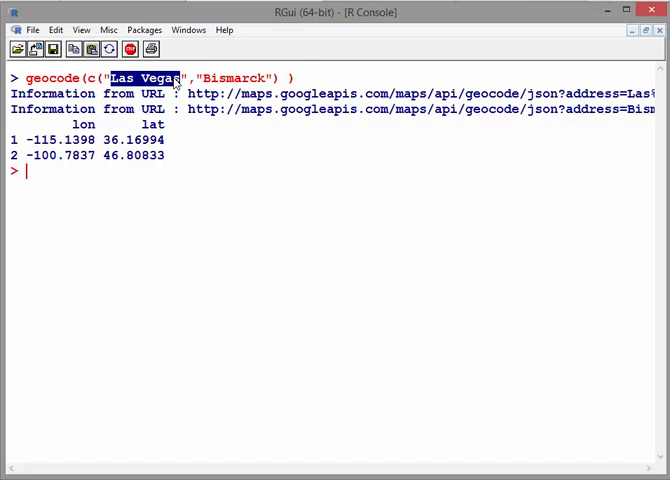
{"action": "mouse_move", "coordinate": [169, 187]}
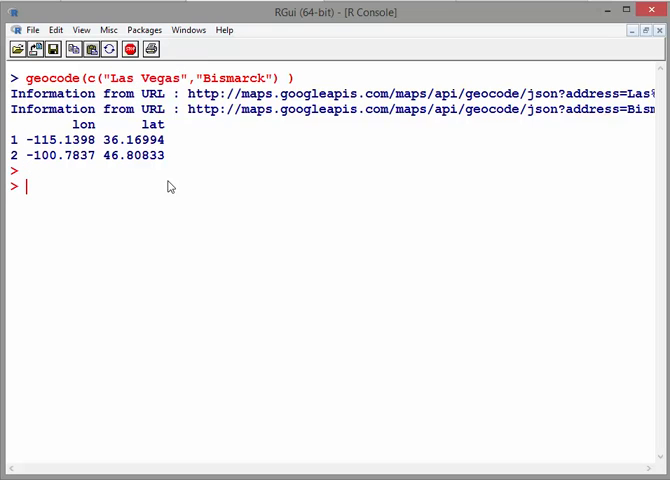
Enter geocodeQueryCheck at the R prompt below the two-city result
{"action": "type", "text": "geocodeQuery"}
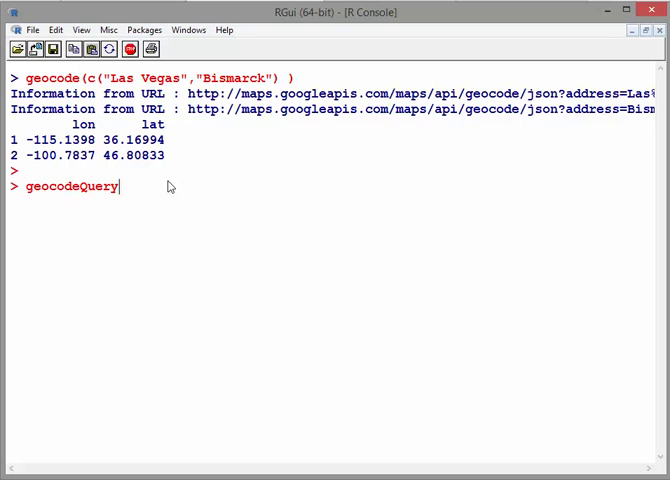
{"action": "type", "text": "Check"}
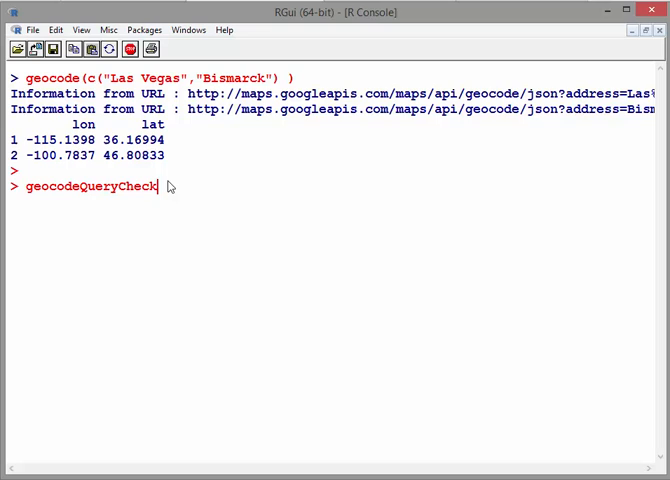